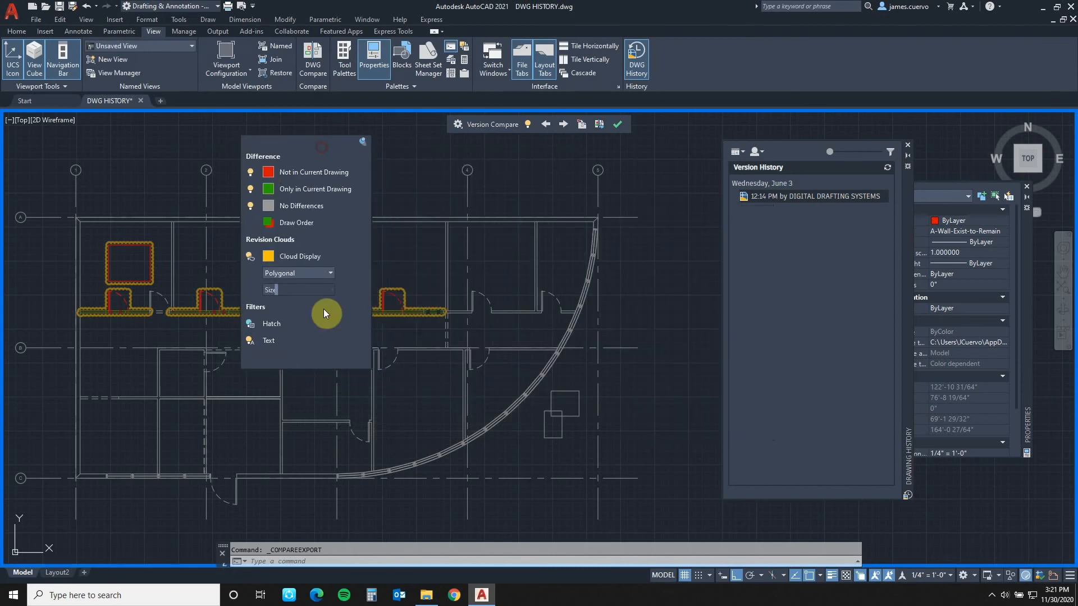
pyautogui.moveTo(633, 355)
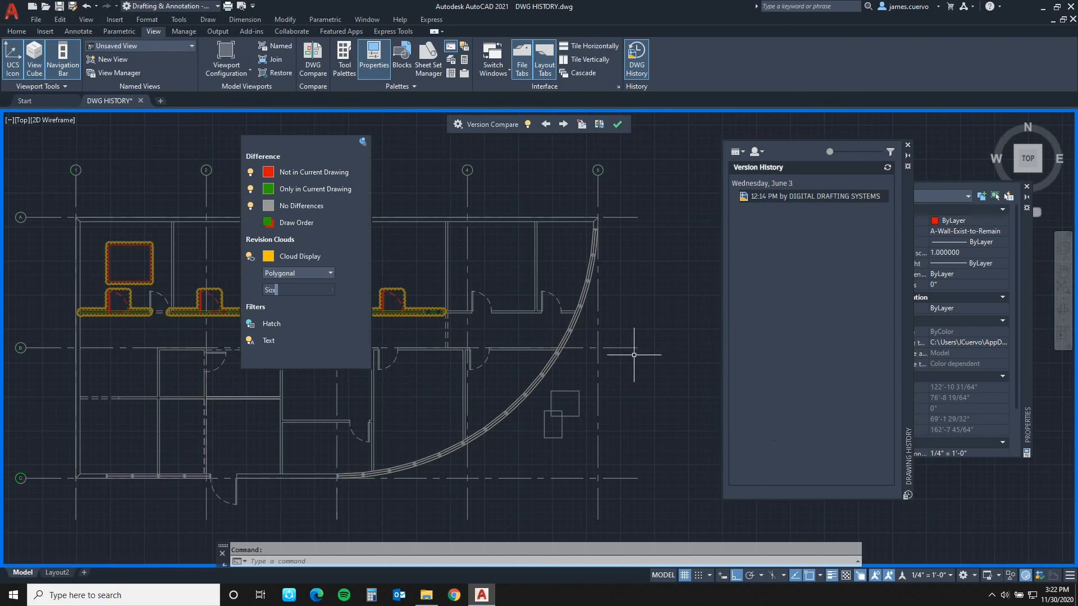